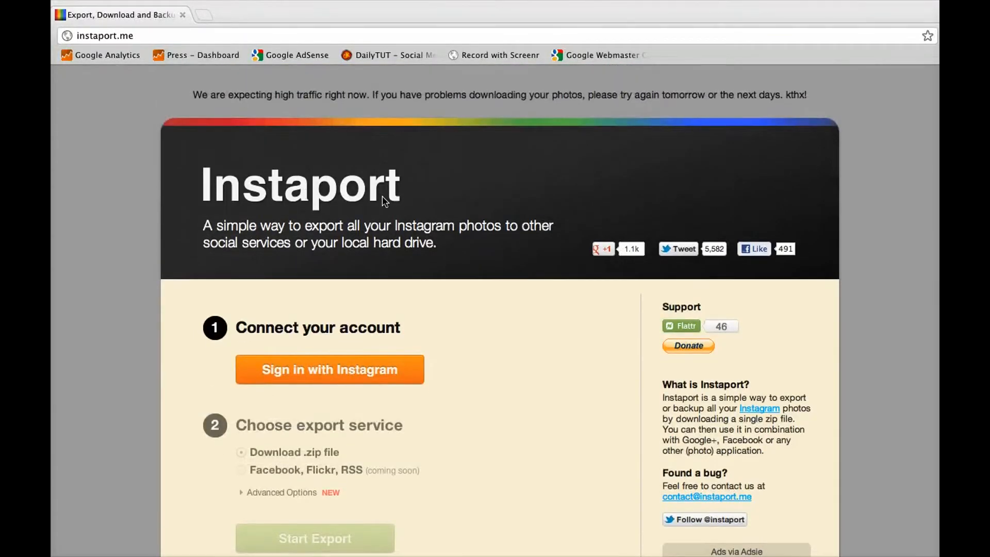
mouse_move(433, 176)
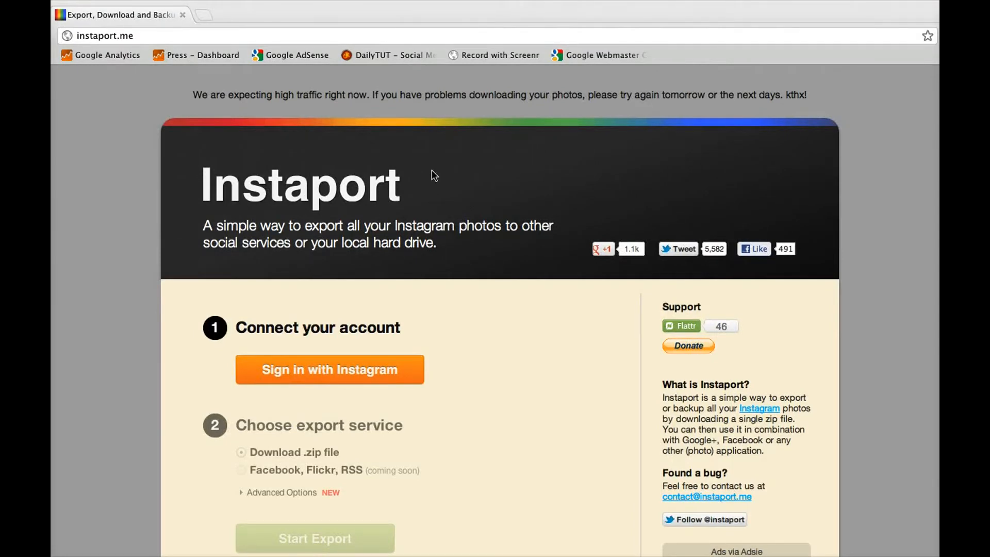
mouse_move(485, 237)
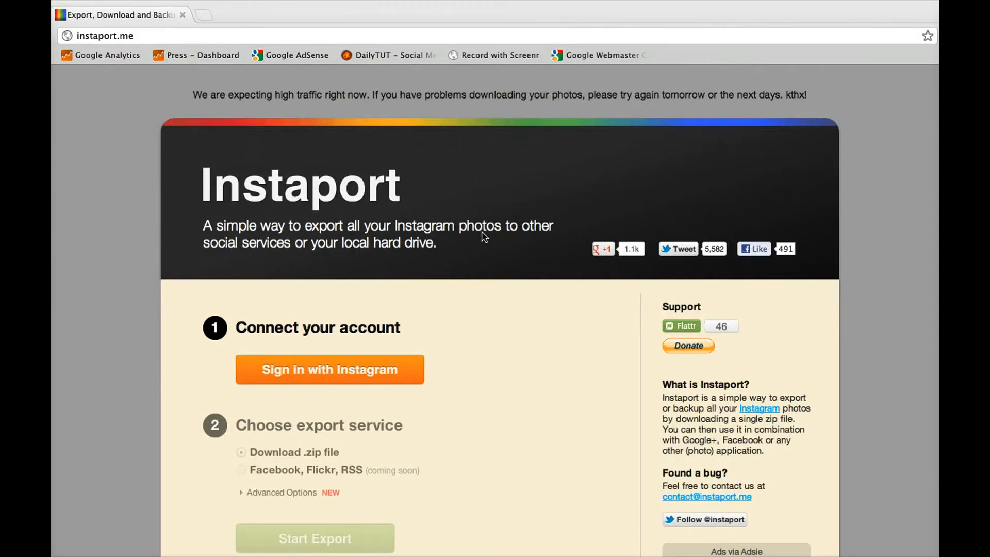
- Sign in to Instagram as 'robinsonc' and authorize Instaport to access the account
scroll("down", 3)
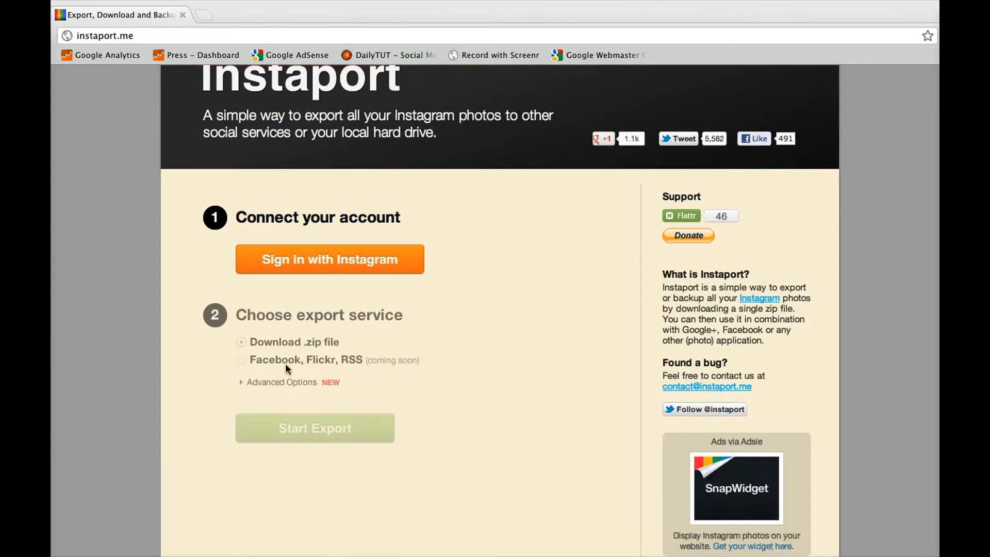
mouse_move(329, 366)
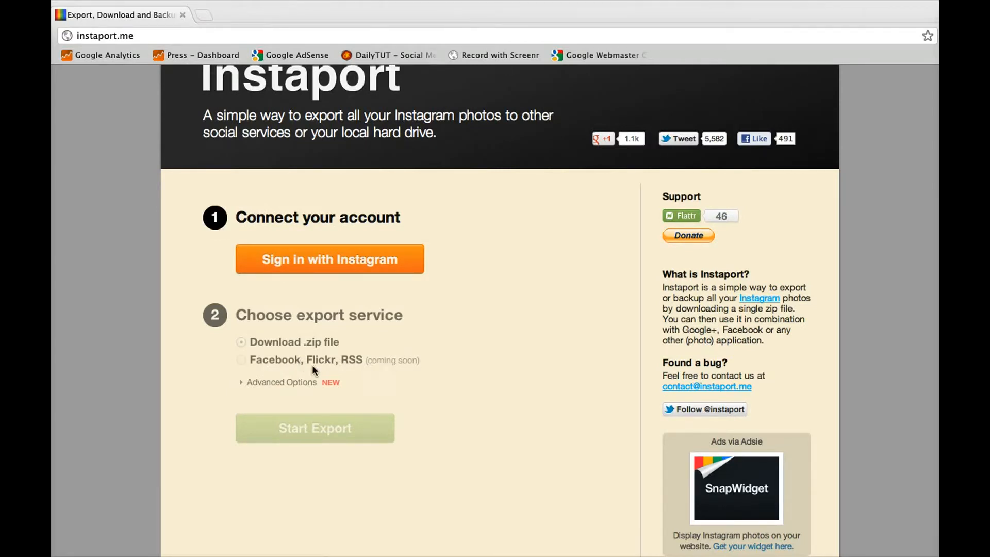
mouse_move(334, 391)
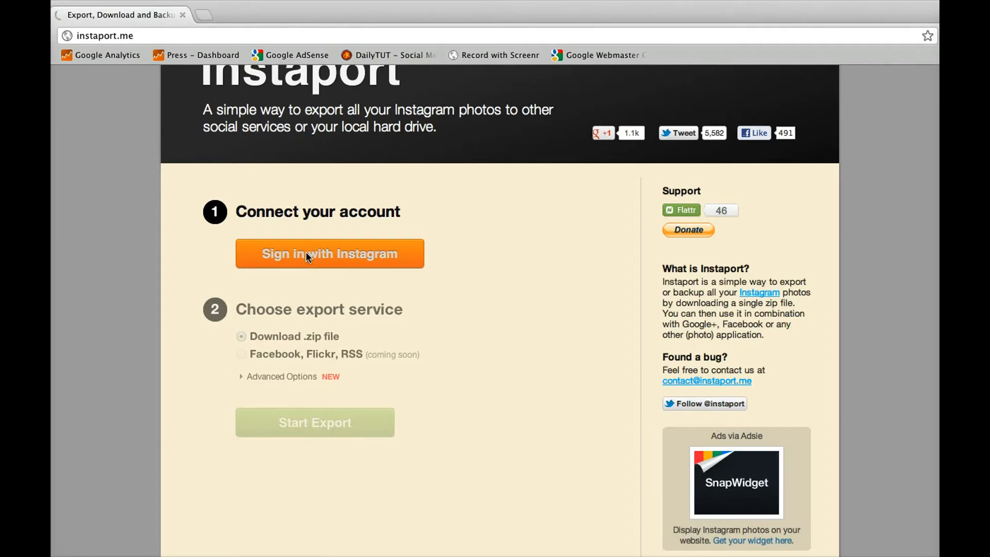
left_click(330, 253)
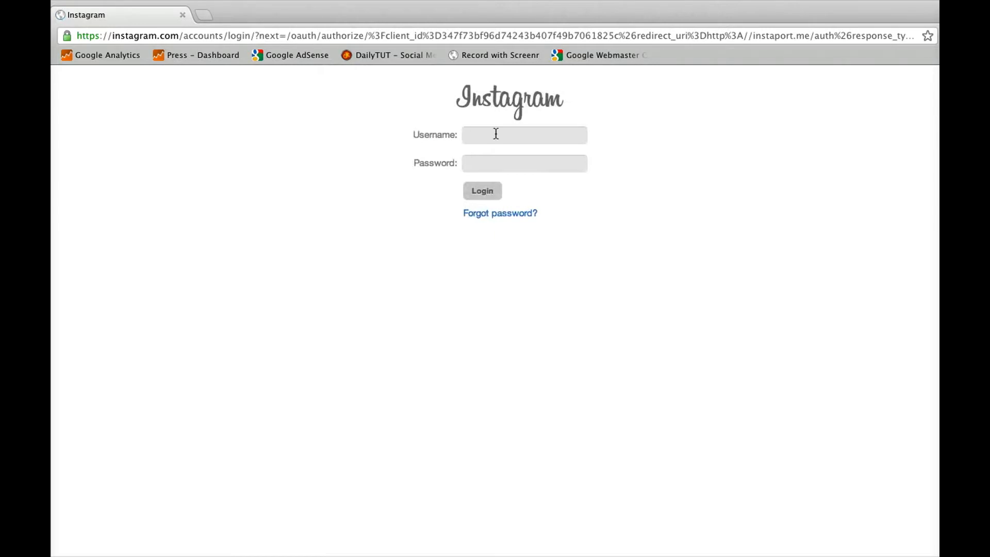
type("robinsonc")
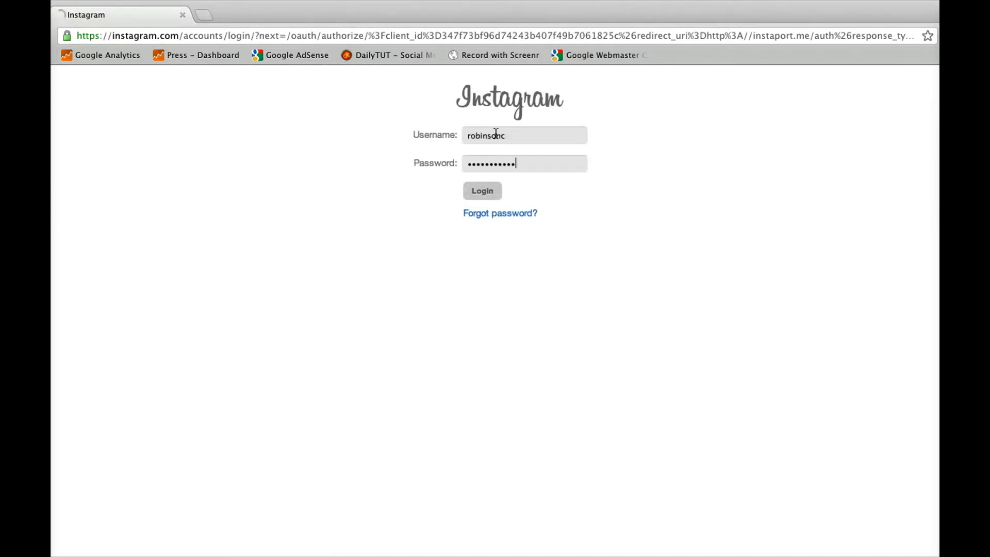
left_click(482, 191)
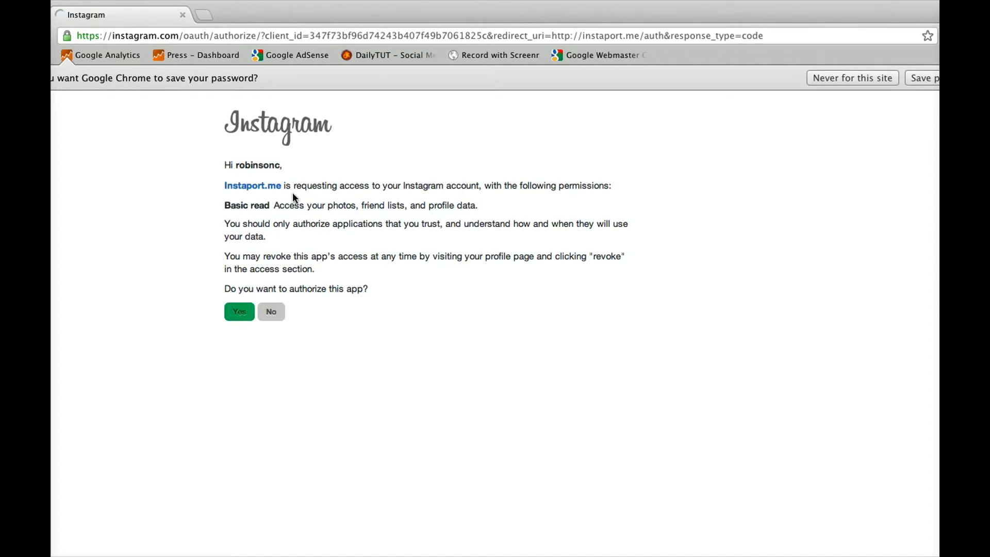
left_click(239, 311)
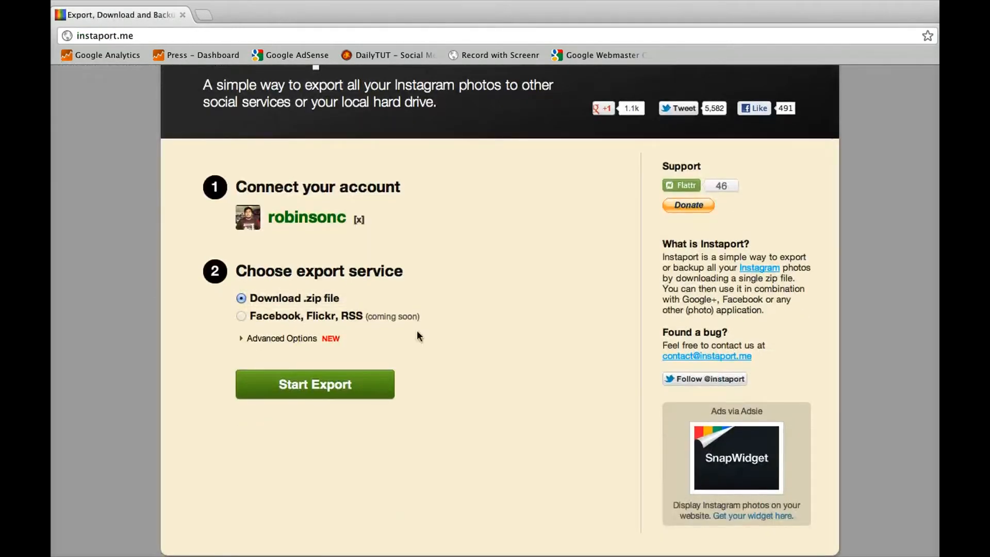
mouse_move(319, 315)
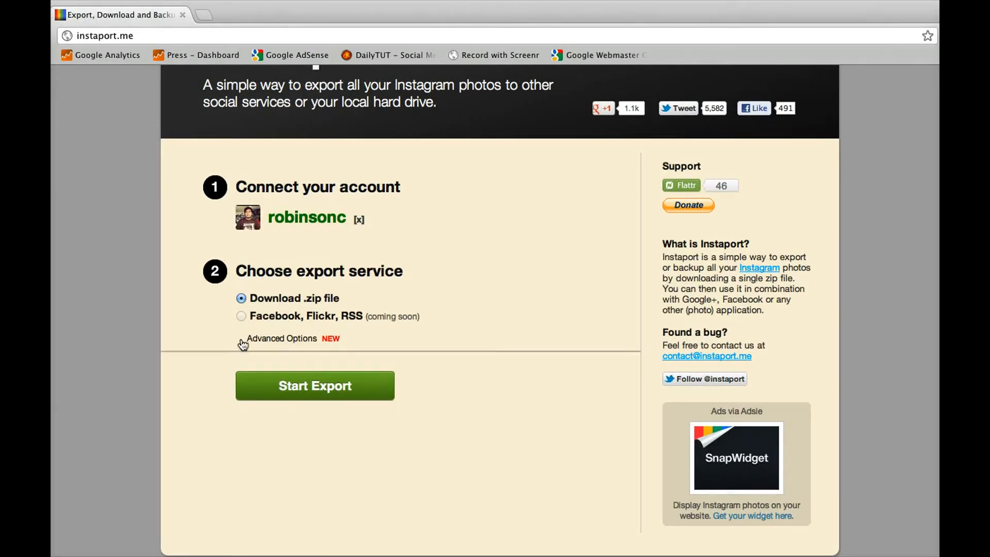
- Expand Advanced Options, try the hashtag and last-10-photos filters, then return to all my photos
left_click(281, 339)
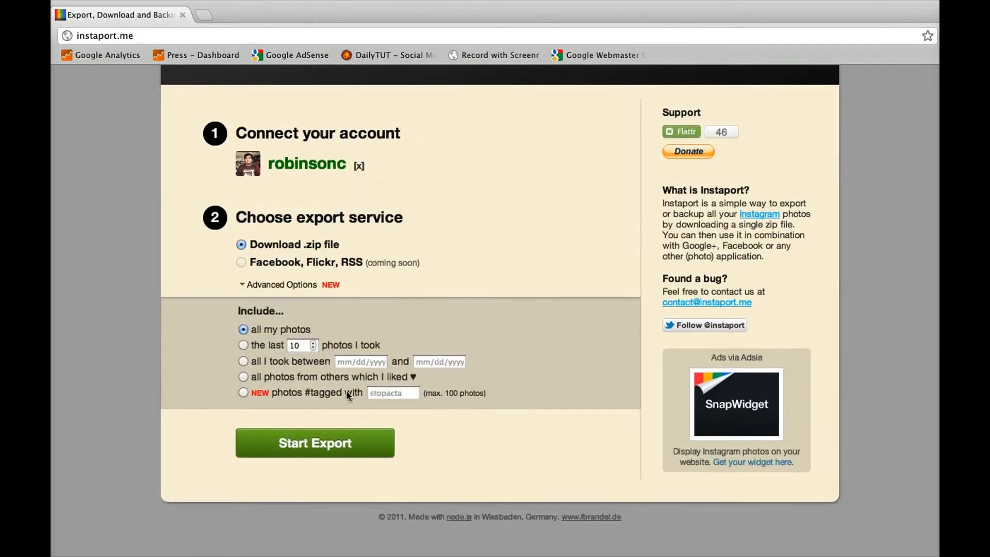
left_click(243, 392)
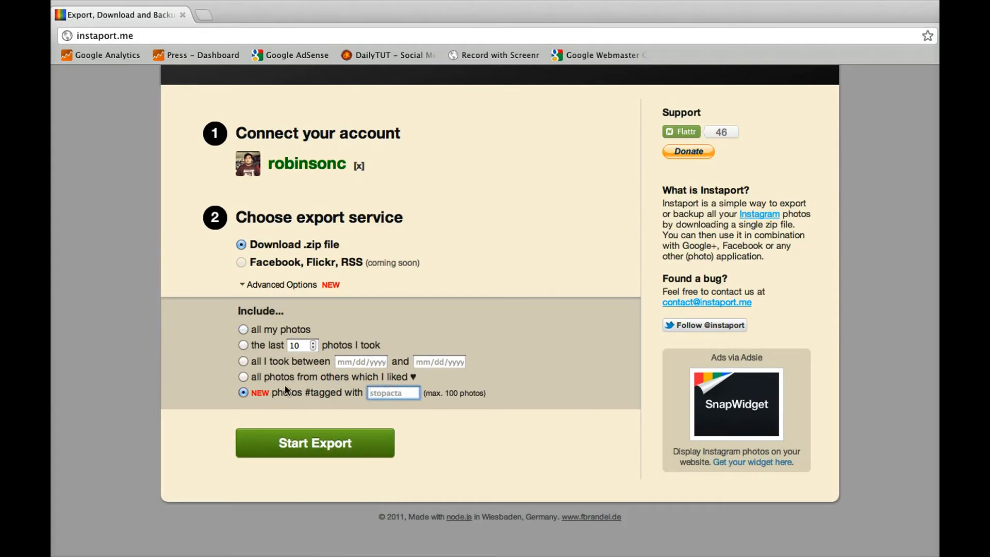
left_click(243, 330)
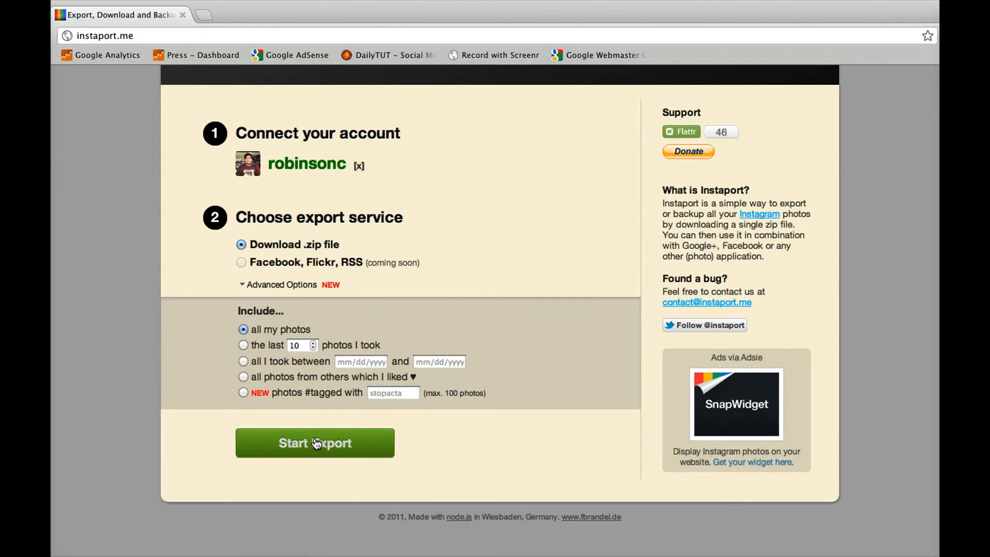
mouse_move(322, 361)
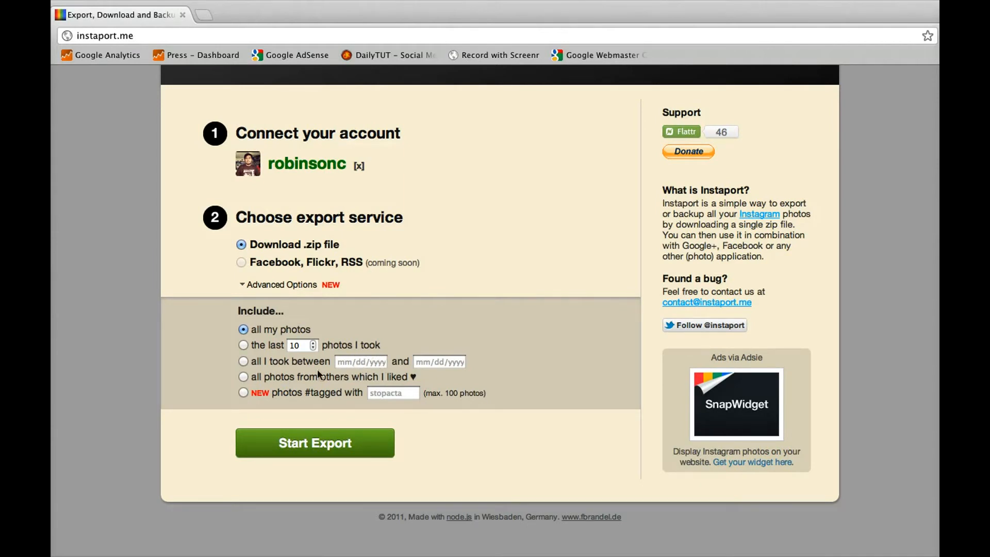
mouse_move(258, 383)
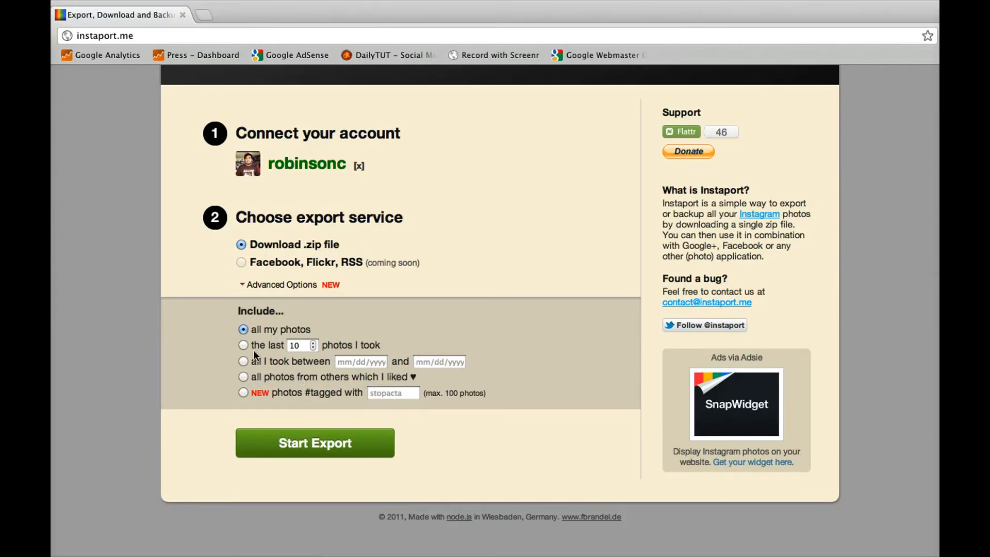
left_click(243, 345)
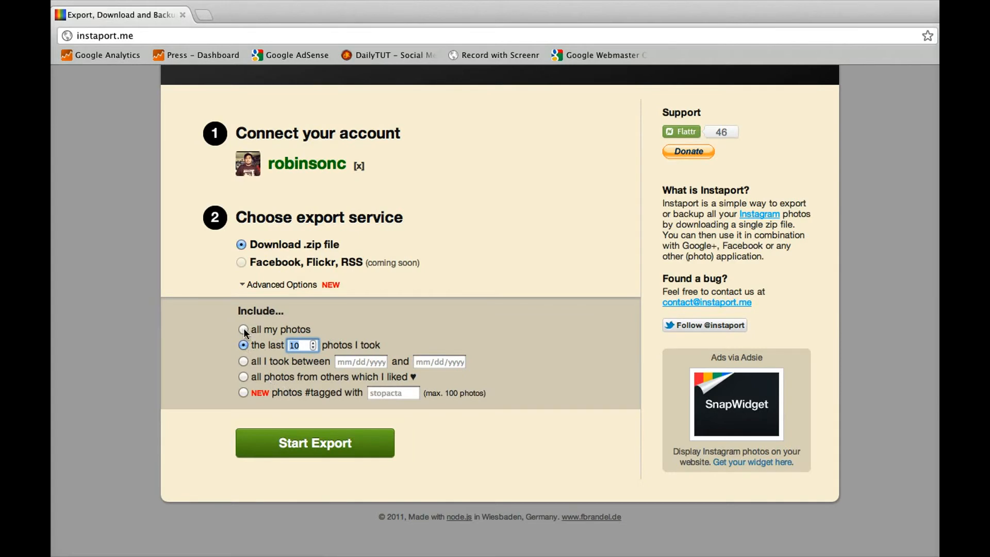
left_click(243, 329)
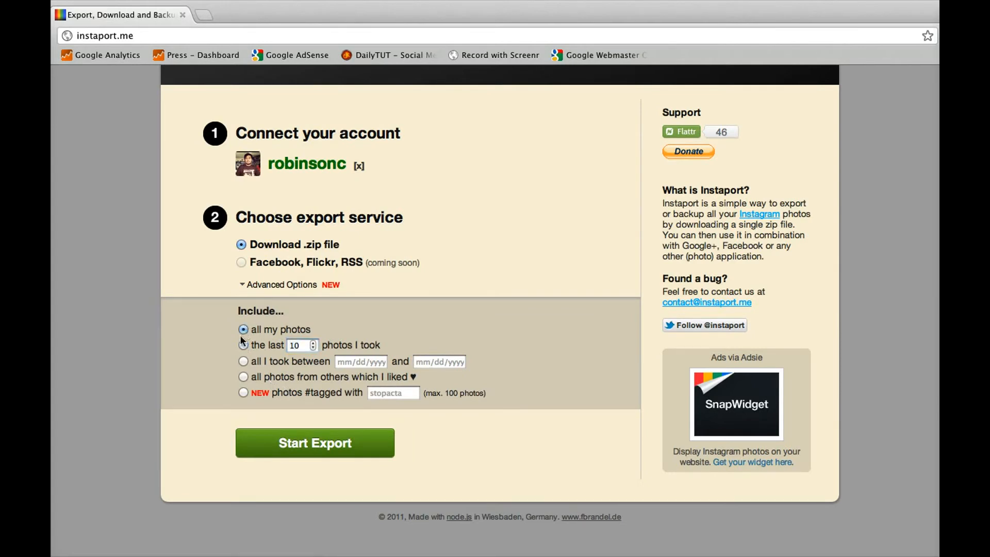
mouse_move(307, 453)
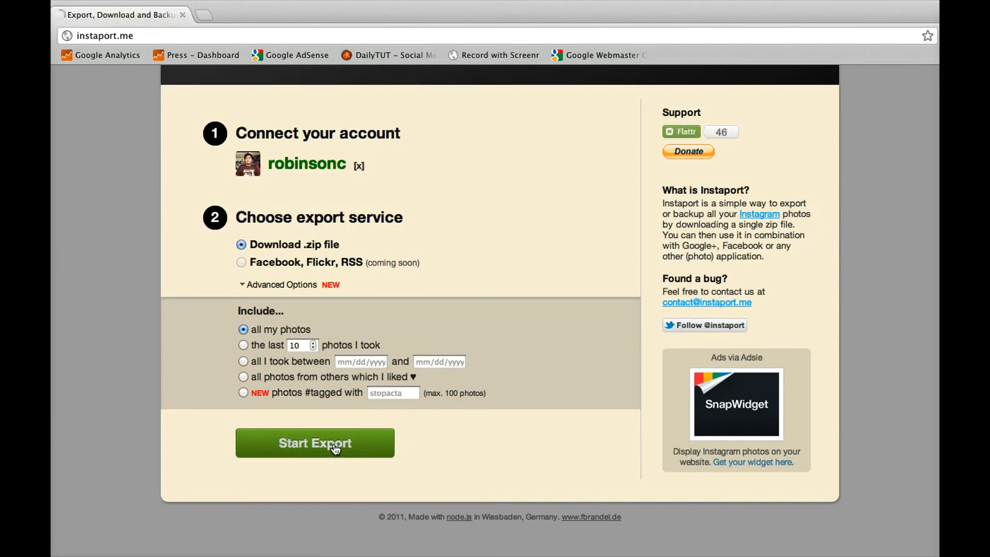
- Start the .zip export of all photos and watch the running-export message
left_click(315, 443)
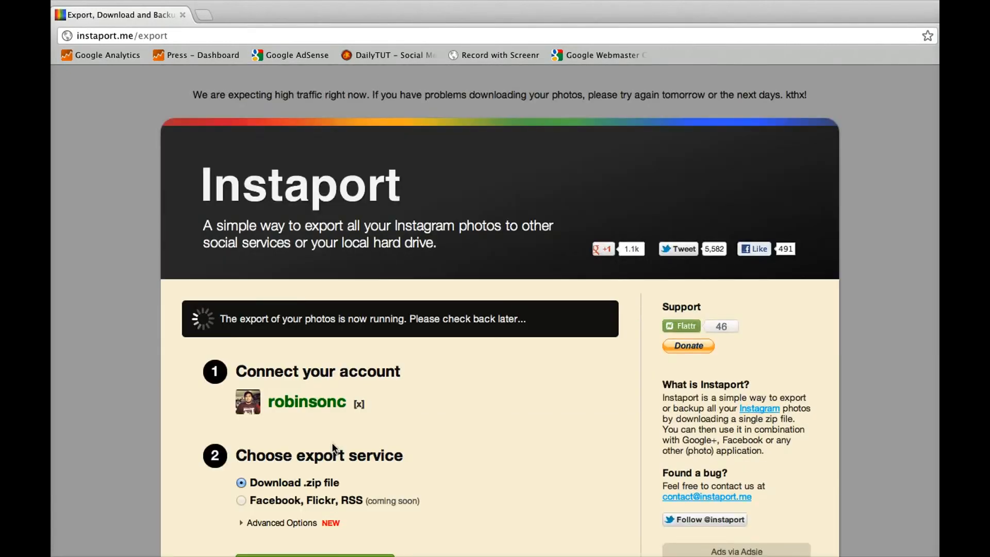
scroll("down", 3)
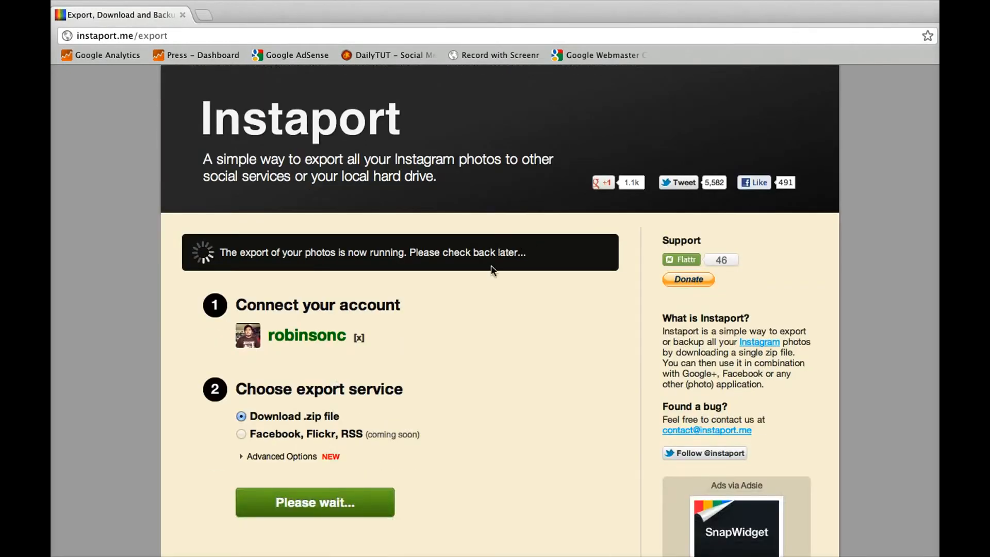
scroll("down", 3)
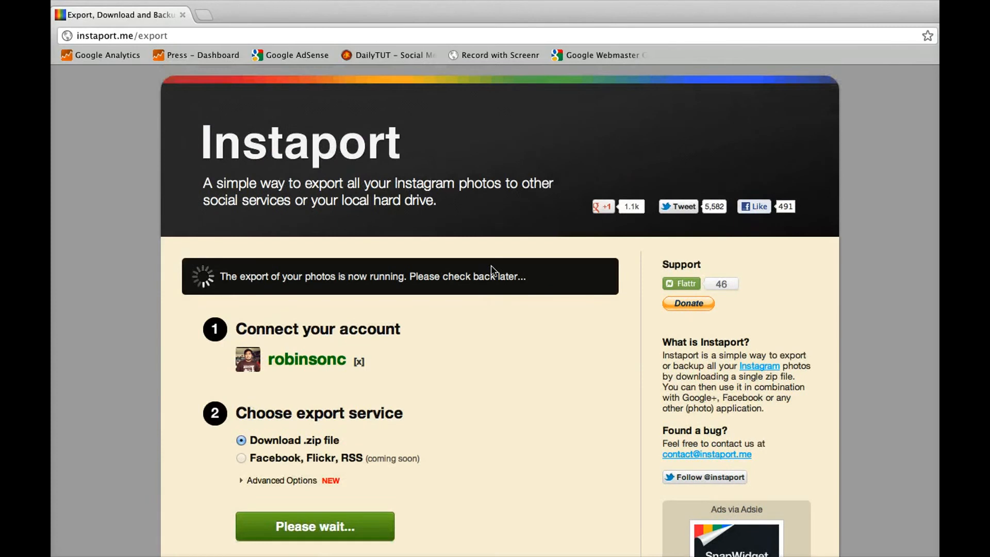
mouse_move(485, 269)
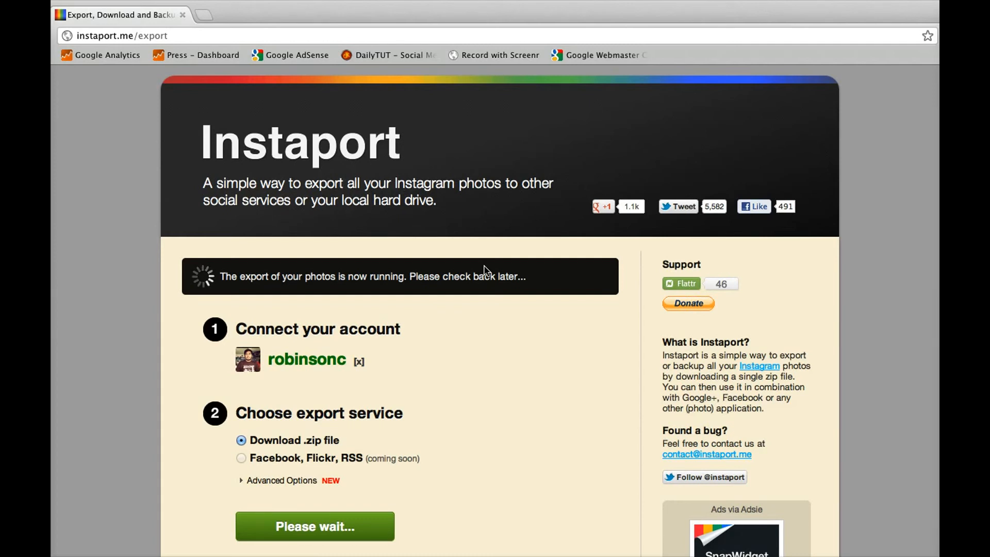
mouse_move(474, 293)
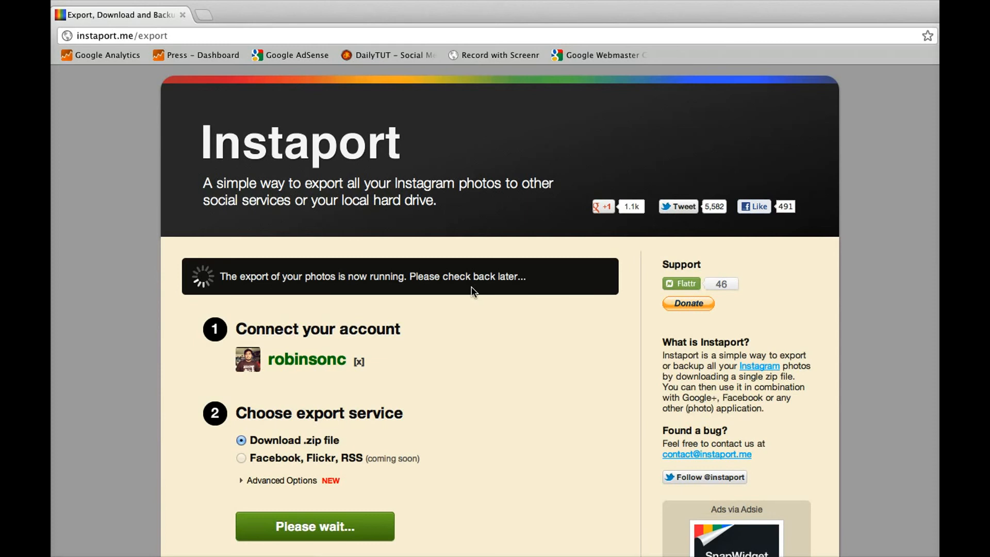
scroll("down", 3)
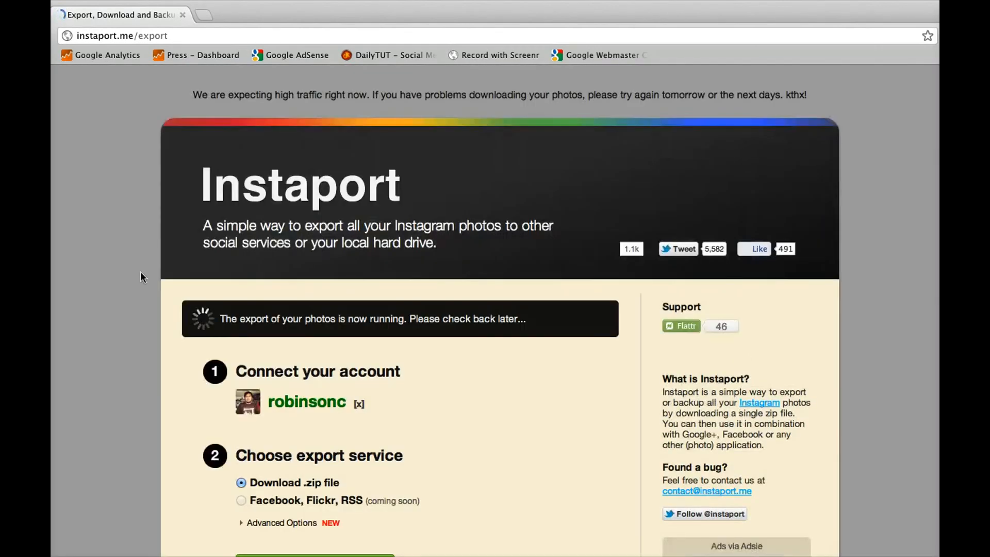
scroll("down", 3)
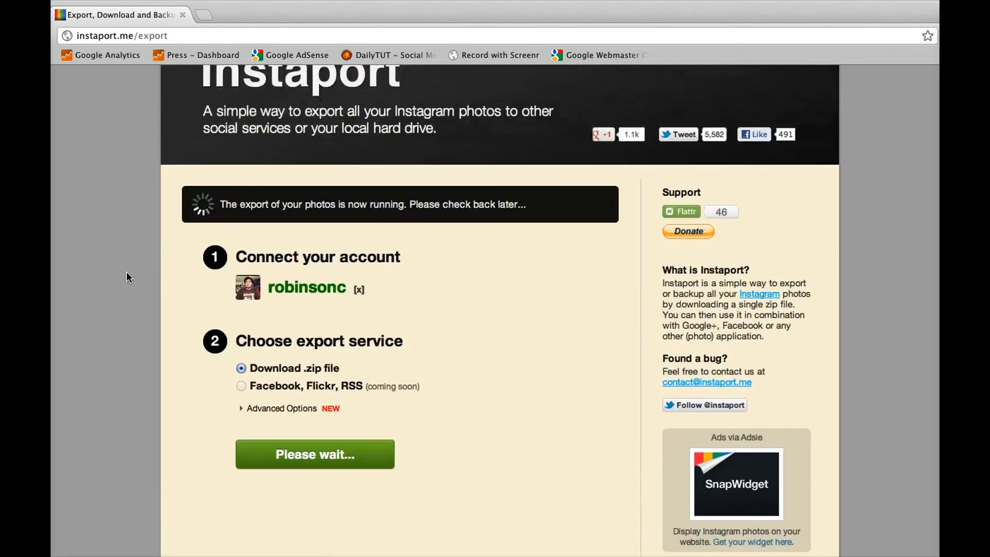